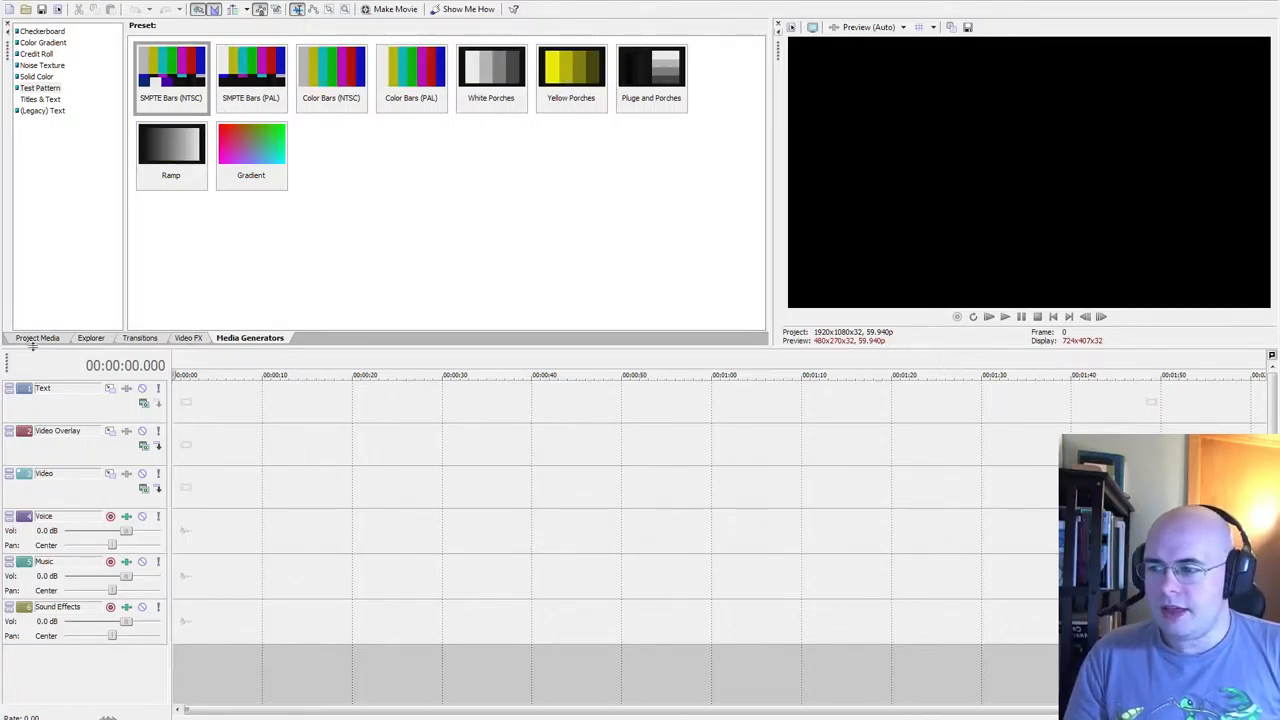
Step: Show the project's imported media files in the Project Media tab
{"action": "left_click", "coordinate": [37, 337]}
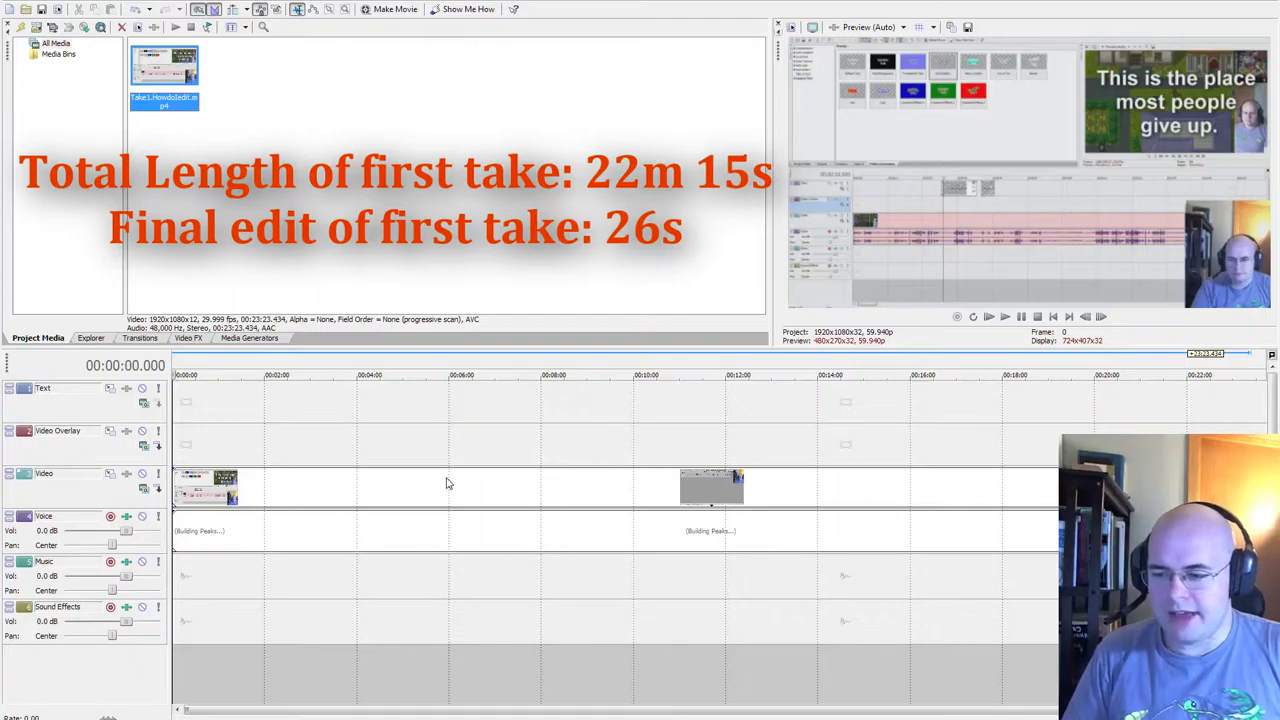
{"action": "mouse_move", "coordinate": [193, 703]}
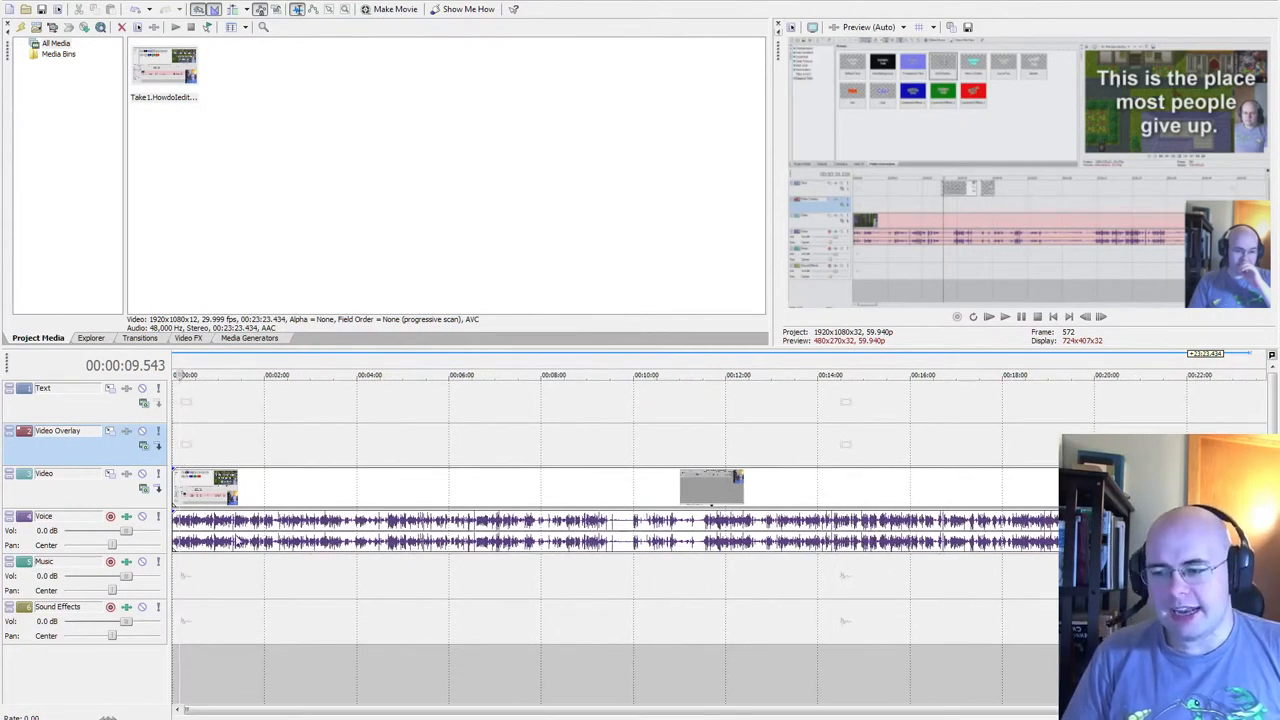
{"action": "left_click", "coordinate": [165, 65]}
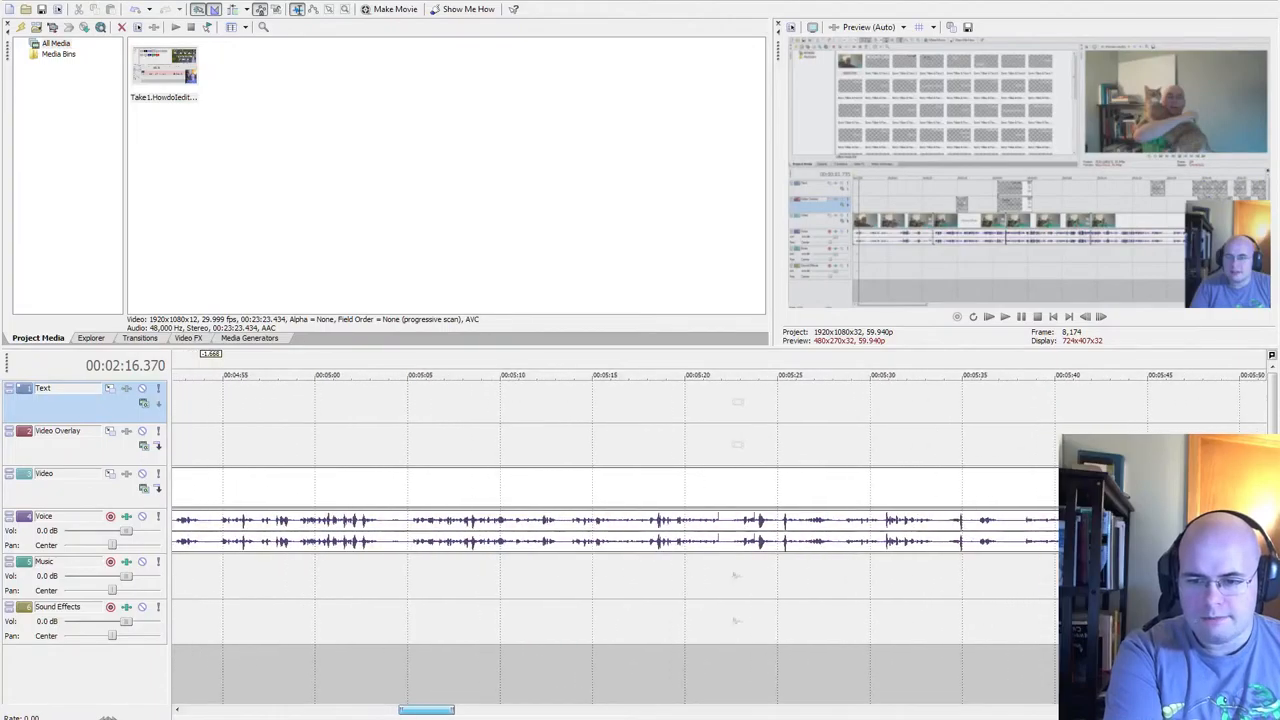
Step: Scroll the timeline right toward the eight-to-nine-minute part of the take
{"action": "scroll", "scroll_direction": "right", "scroll_amount": 3}
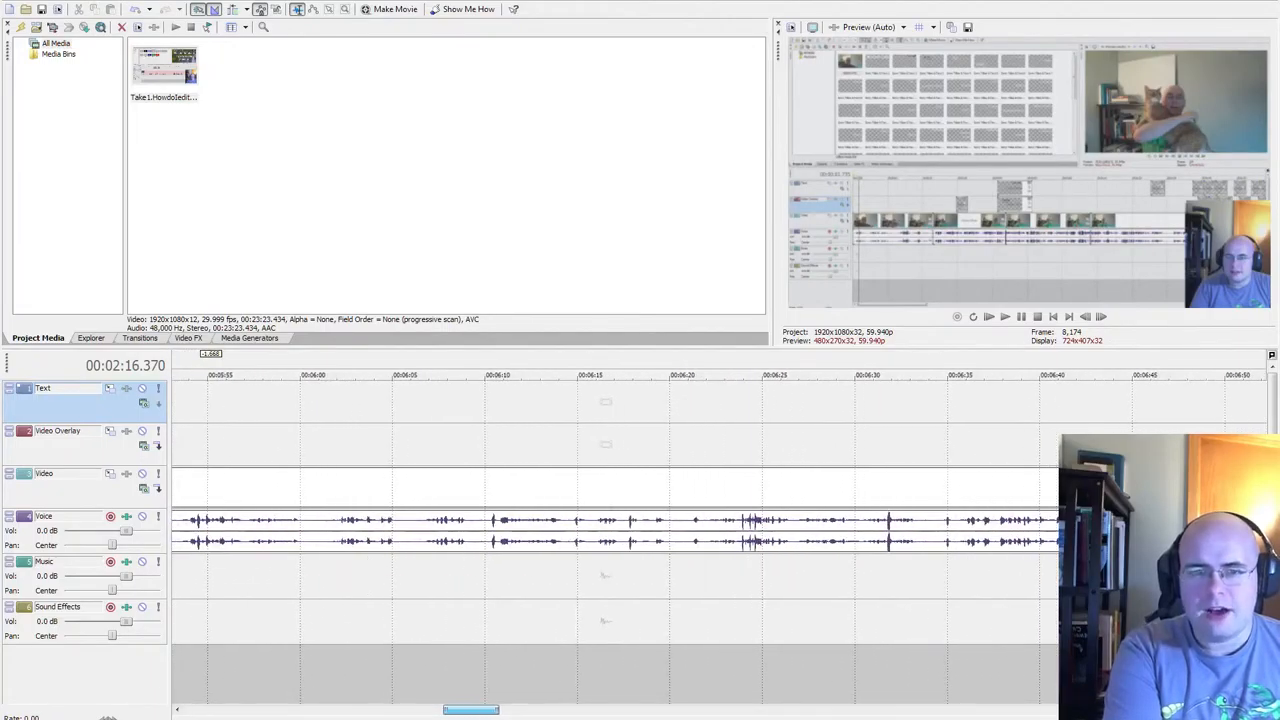
{"action": "scroll", "scroll_direction": "right", "scroll_amount": 3}
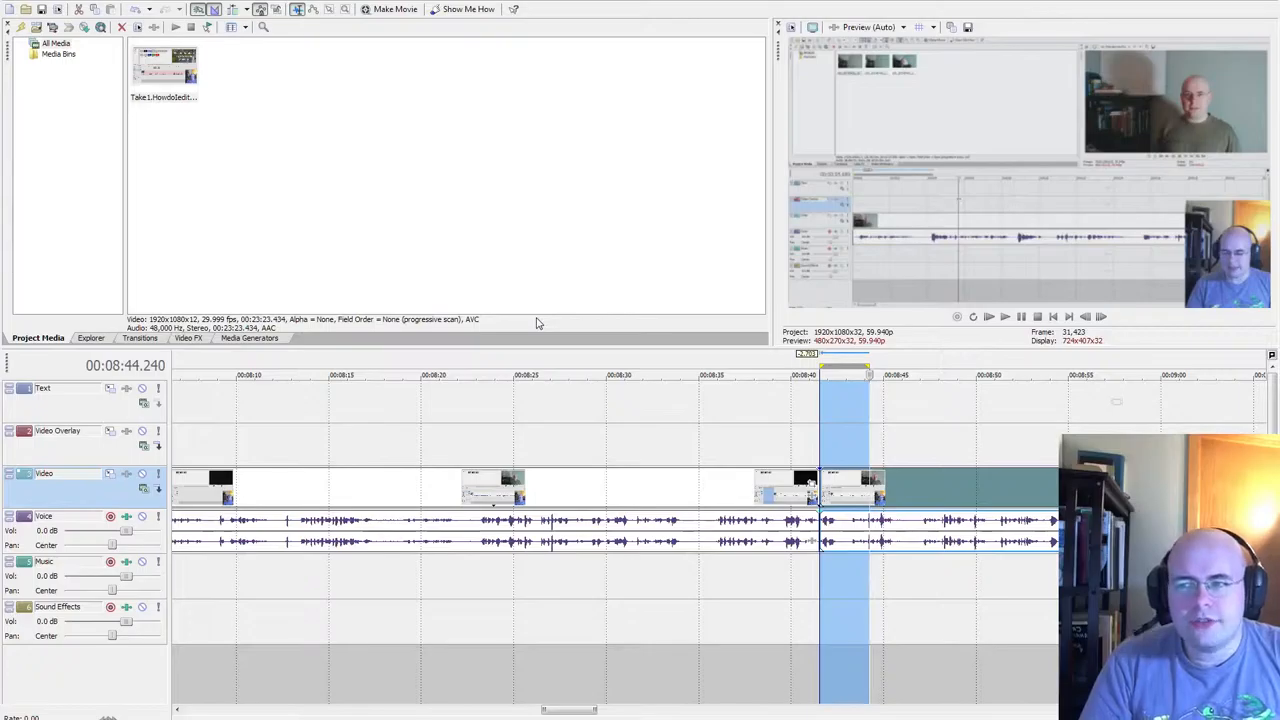
{"action": "mouse_move", "coordinate": [490, 680]}
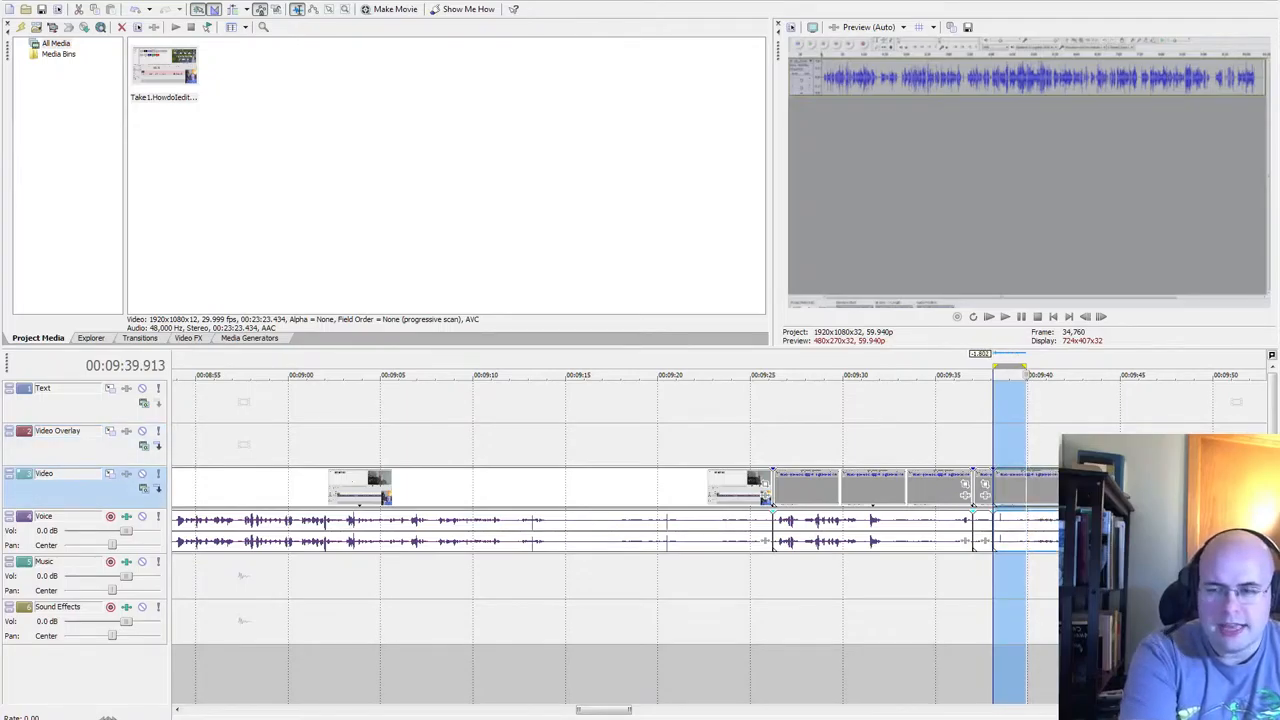
{"action": "mouse_move", "coordinate": [535, 441]}
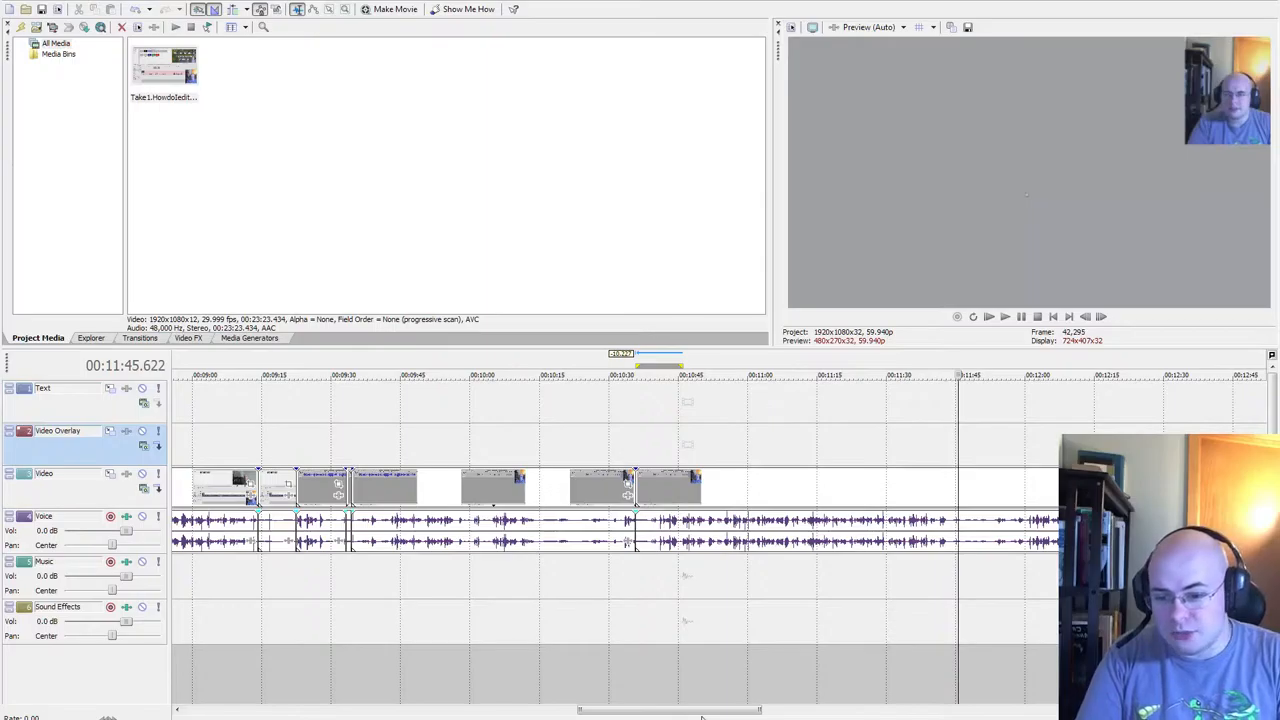
Step: Scroll the timeline right to view more of the take's events
{"action": "scroll", "scroll_direction": "right", "scroll_amount": 3}
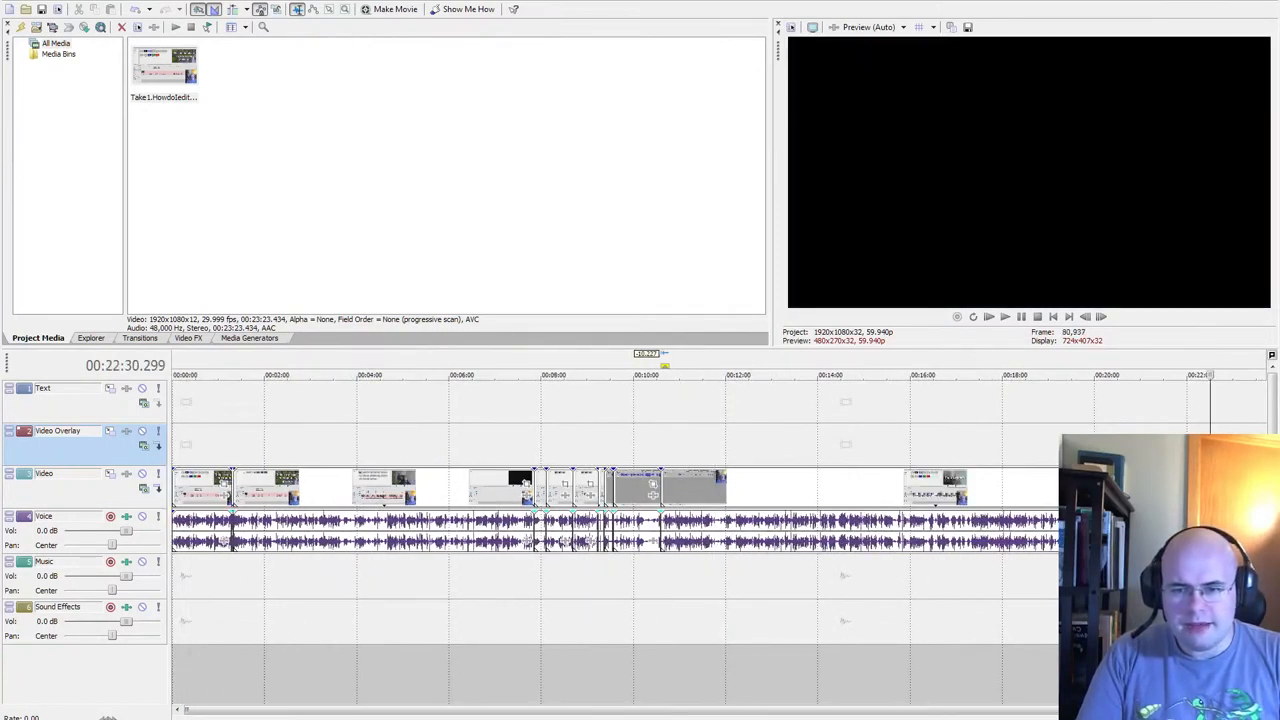
{"action": "mouse_move", "coordinate": [903, 592]}
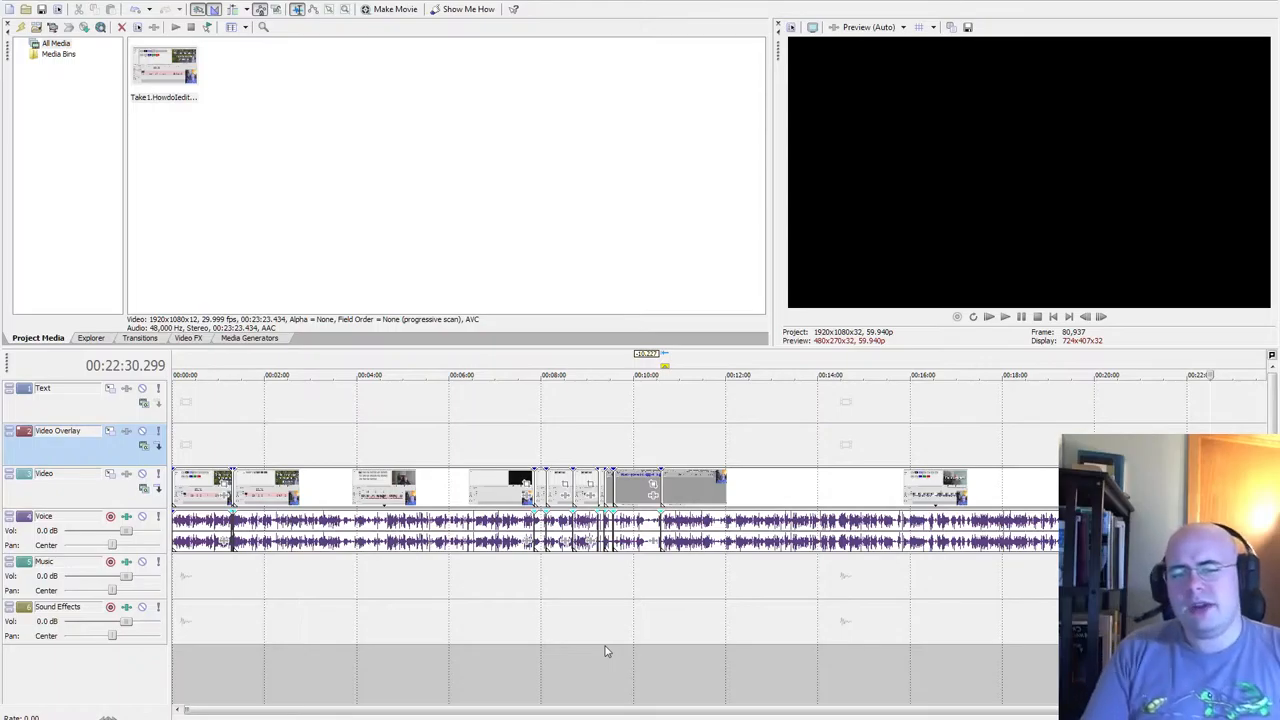
{"action": "mouse_move", "coordinate": [1197, 401]}
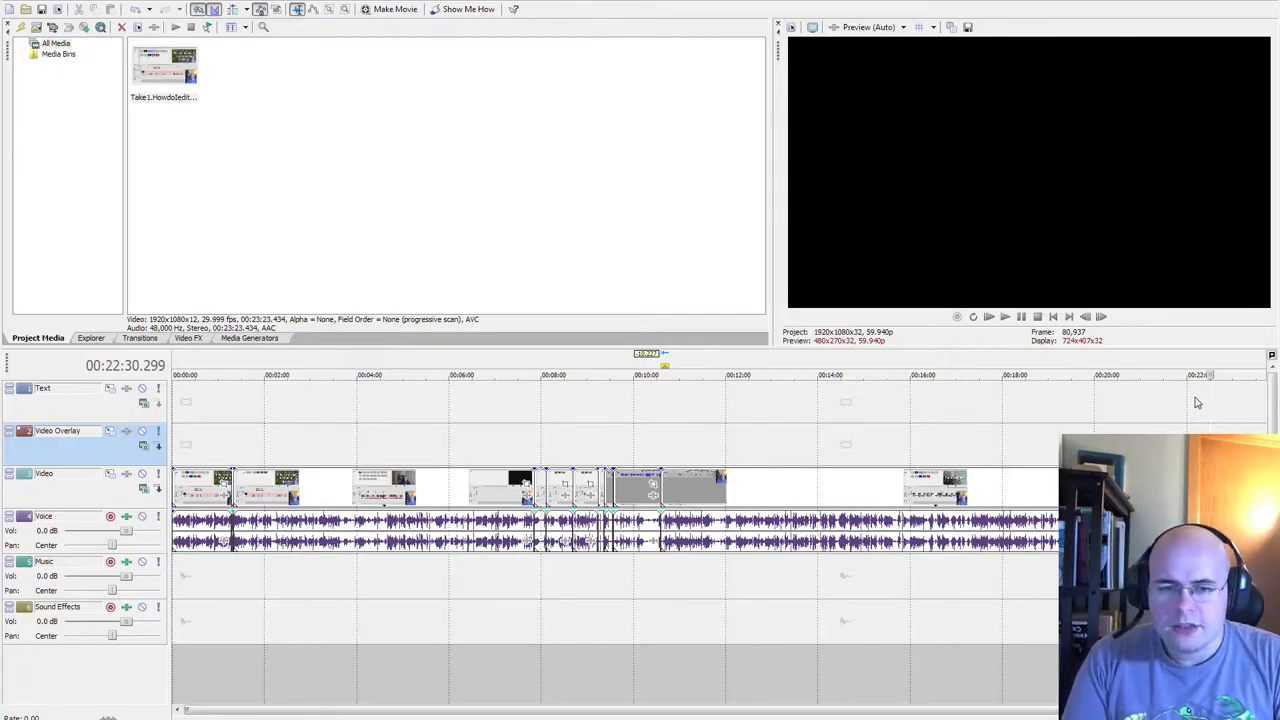
{"action": "mouse_move", "coordinate": [1176, 402]}
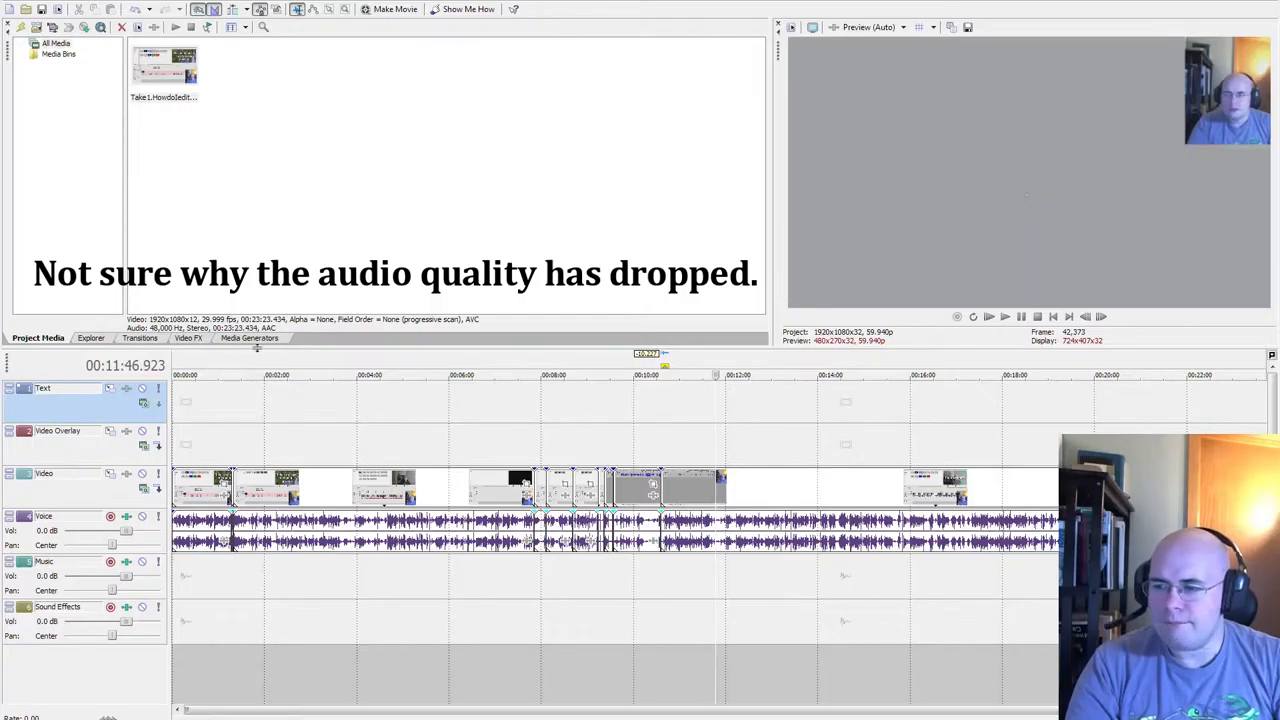
Step: Open Media Generators, compare Titles & Text, and settle on the (Legacy) Text presets
{"action": "left_click", "coordinate": [249, 337]}
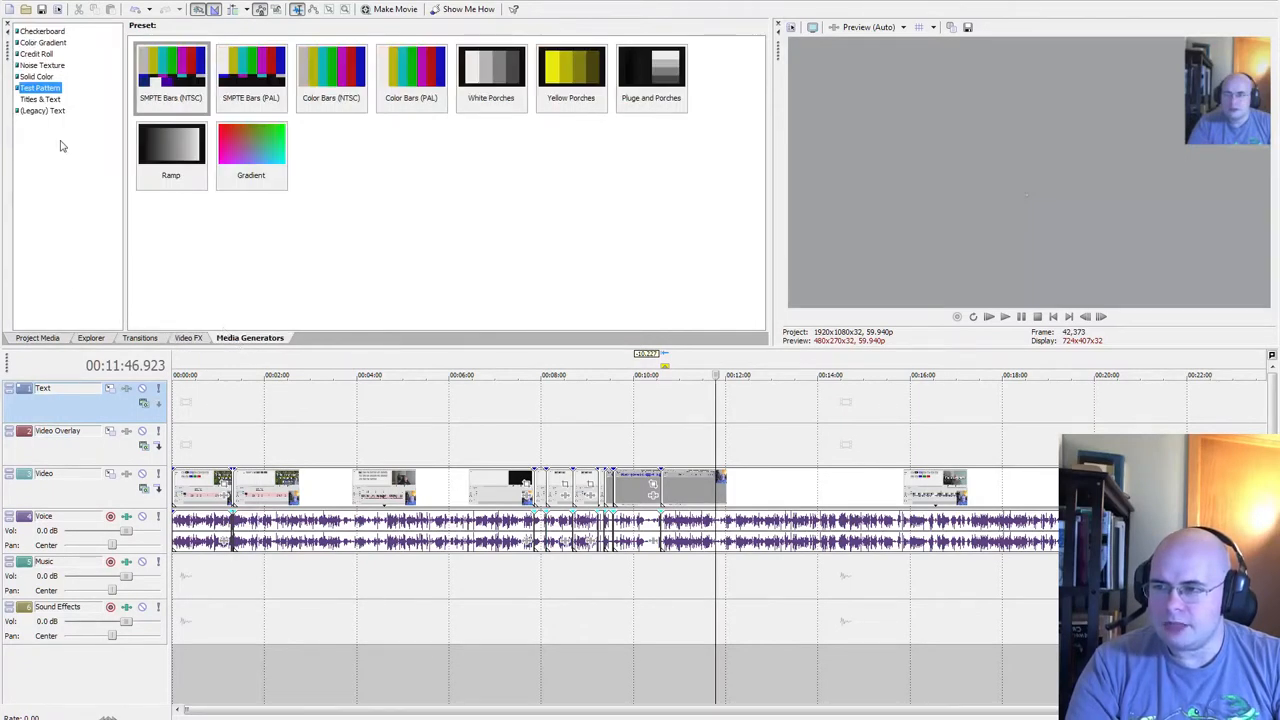
{"action": "left_click", "coordinate": [43, 110]}
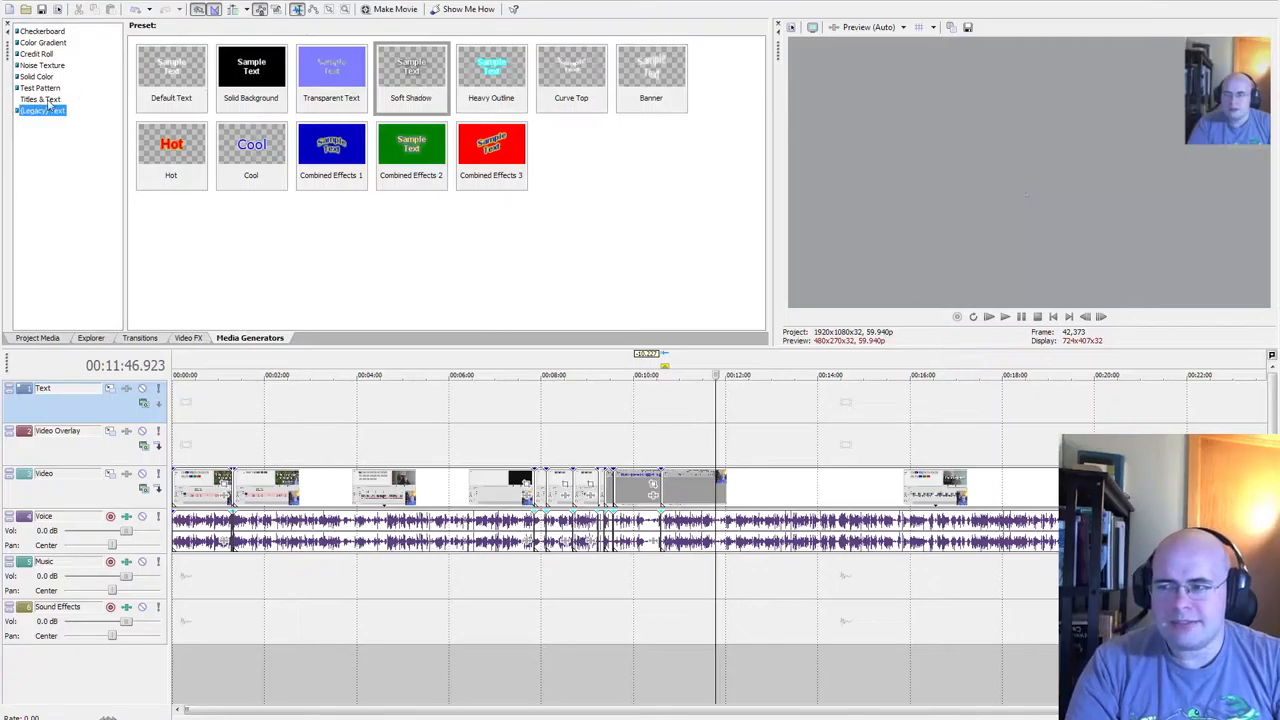
{"action": "left_click", "coordinate": [40, 99]}
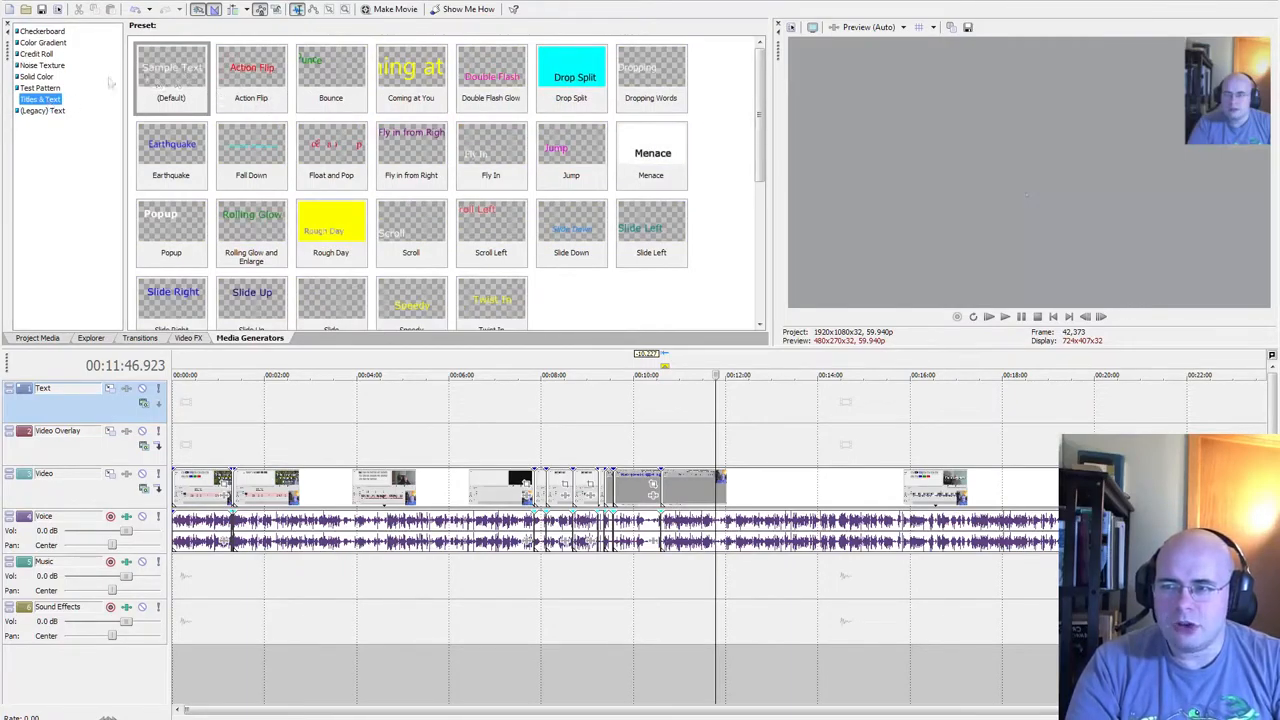
{"action": "left_click", "coordinate": [42, 110]}
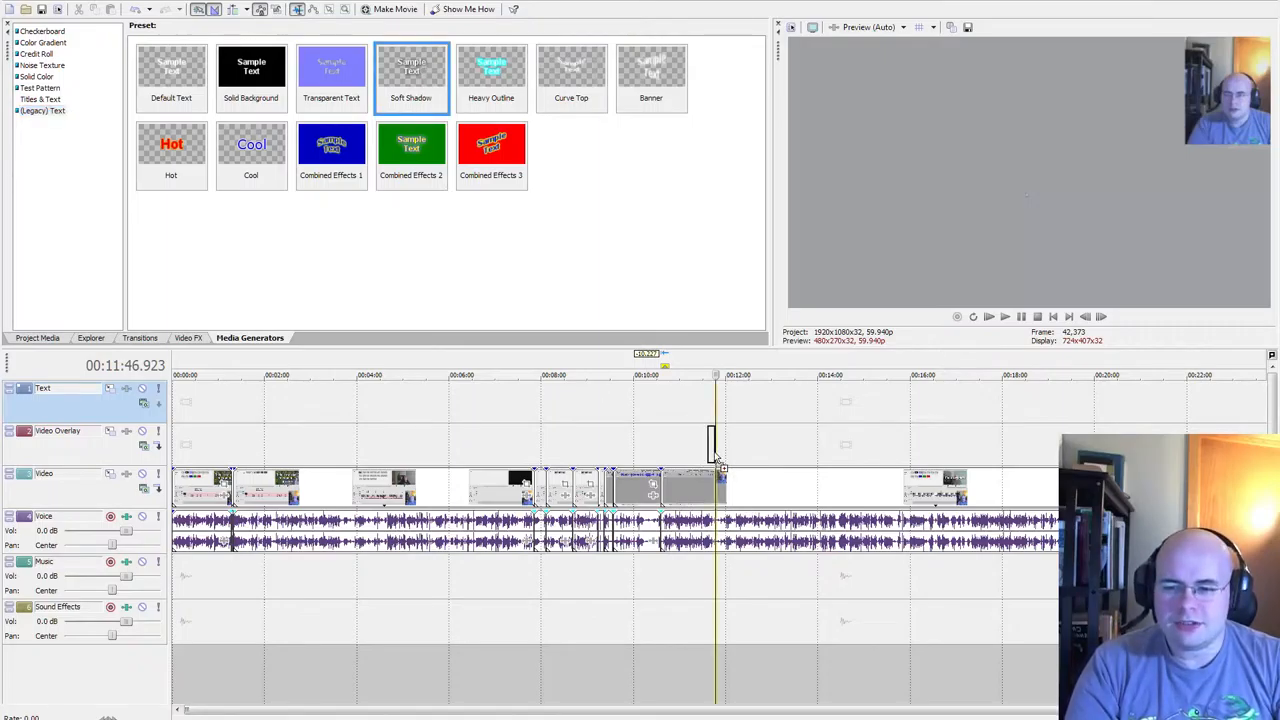
{"action": "left_click", "coordinate": [411, 75]}
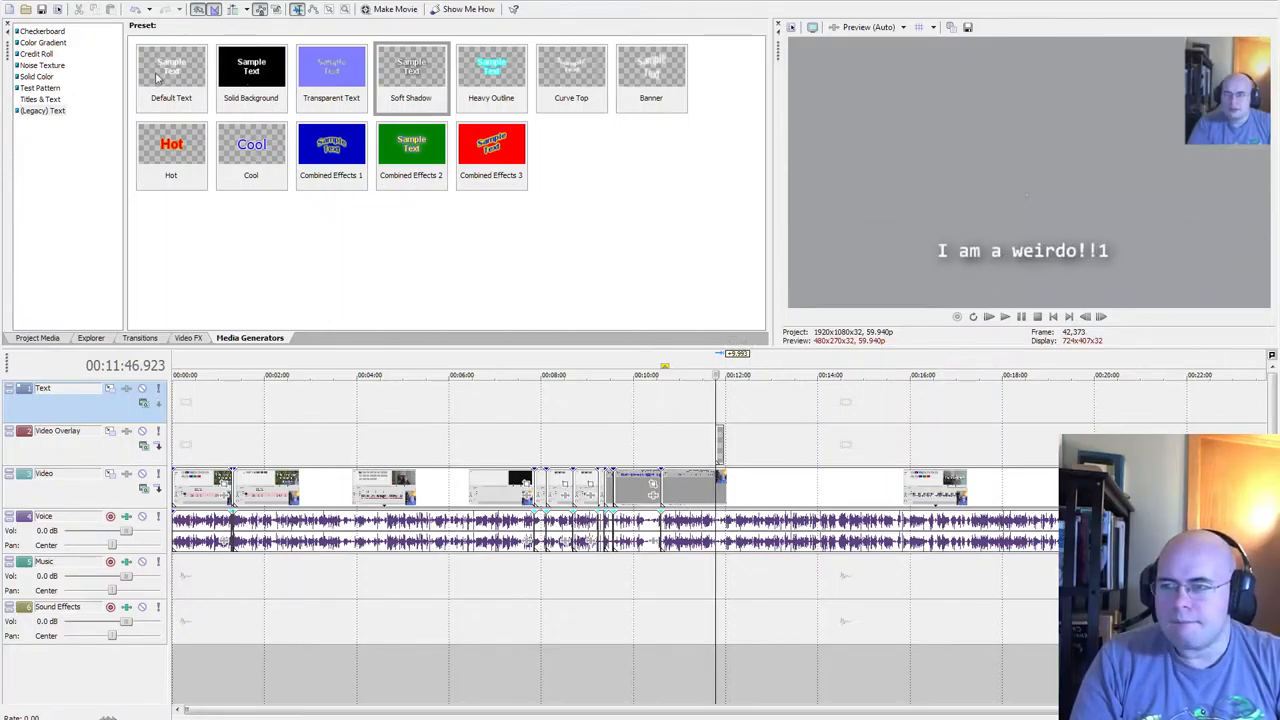
Step: Show the animated Titles & Text presets in Media Generators
{"action": "left_click", "coordinate": [40, 88]}
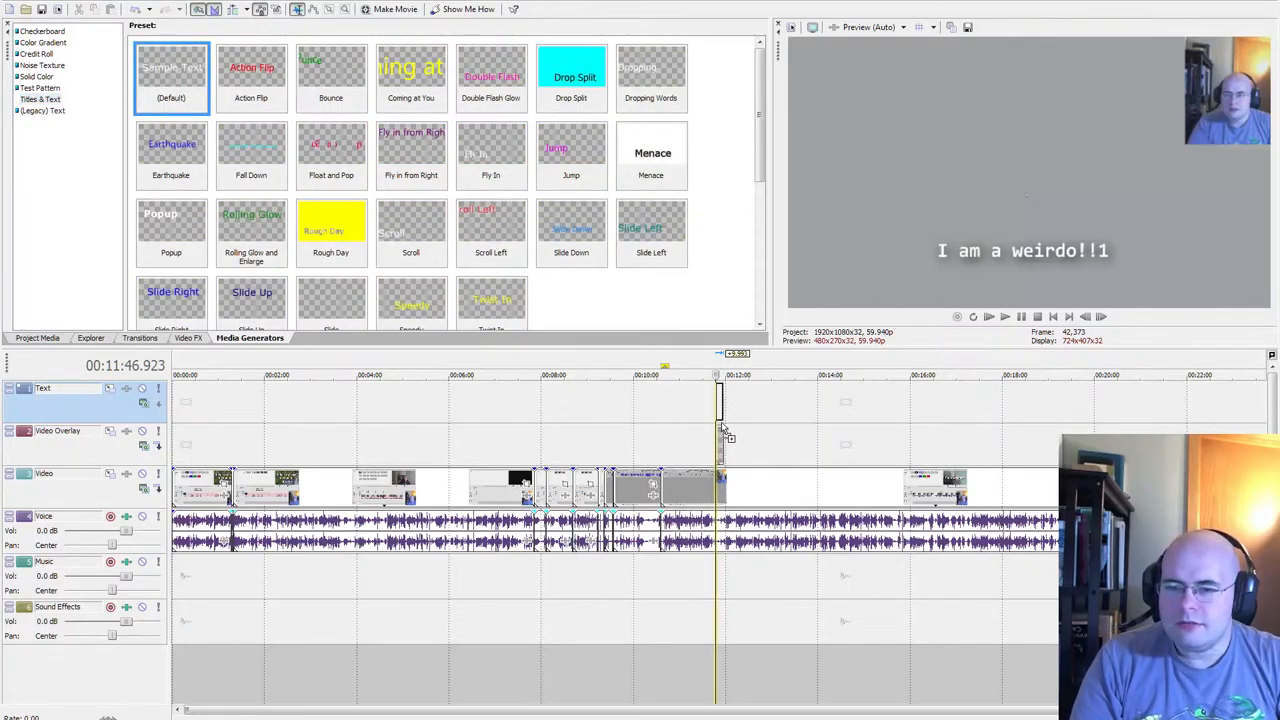
Step: Add the Default 'Sample Text' title to the Text track and try the Popup preset
{"action": "left_click", "coordinate": [170, 77]}
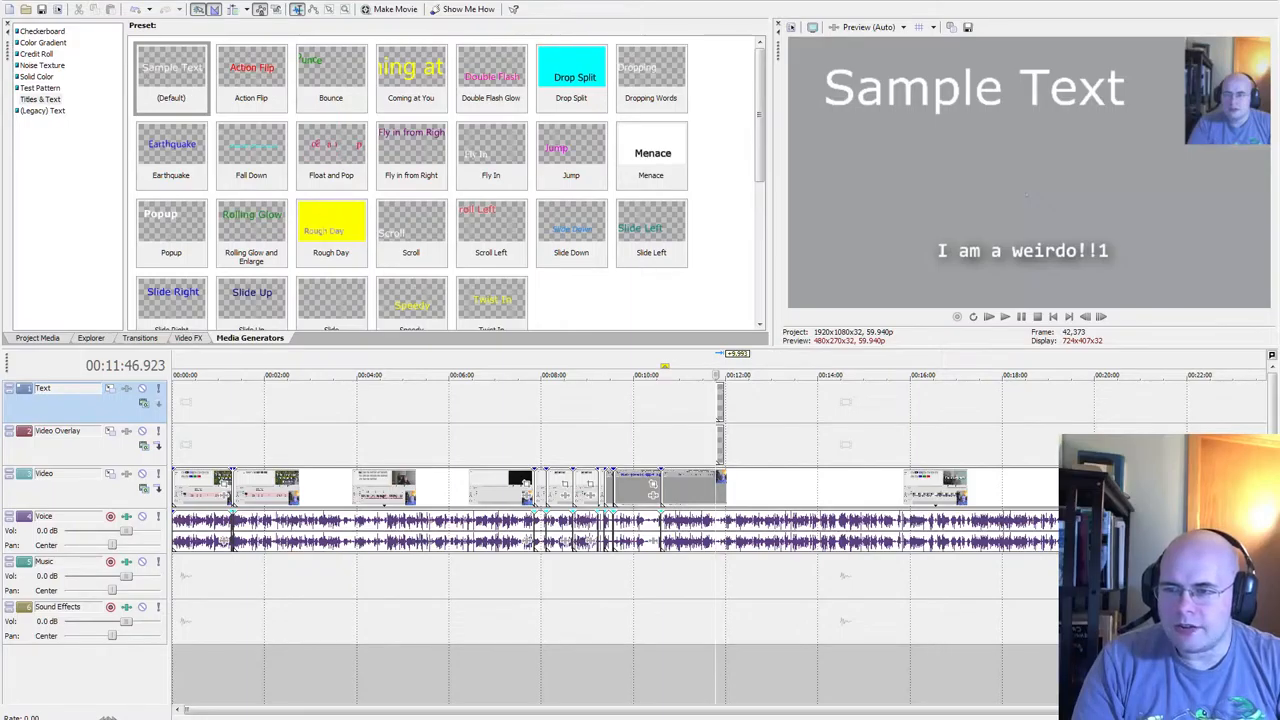
{"action": "left_click", "coordinate": [171, 232]}
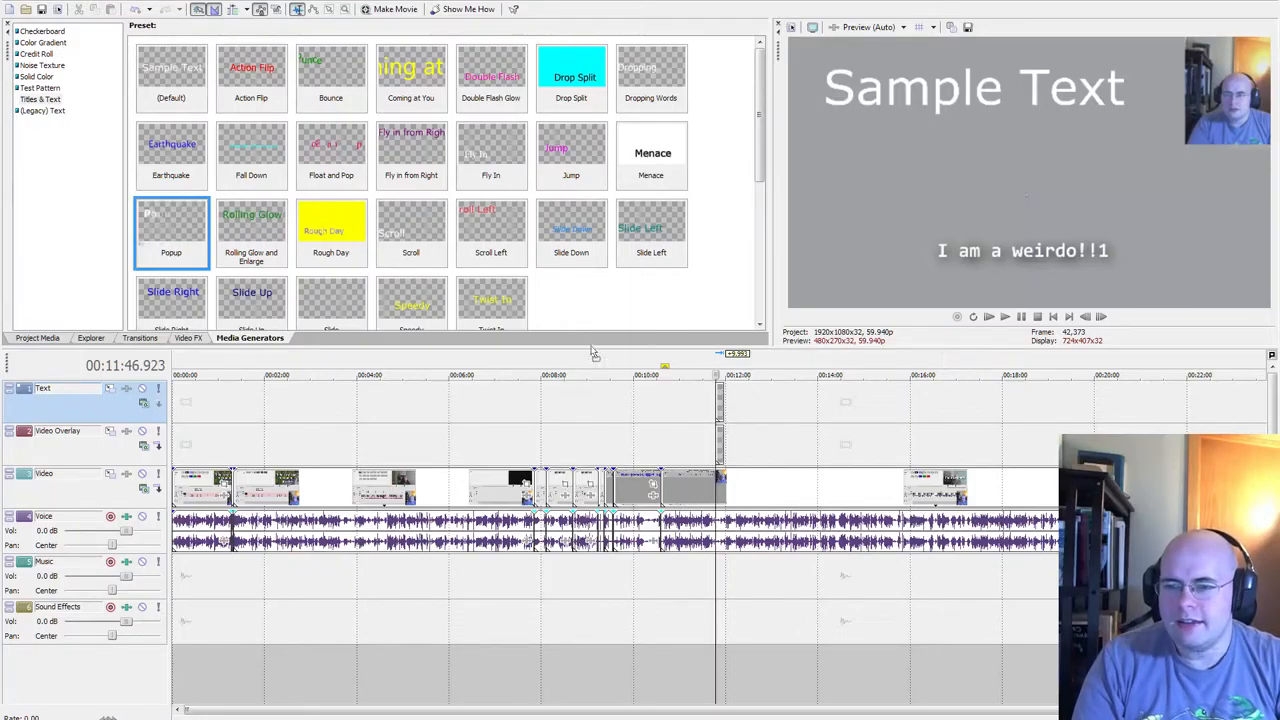
{"action": "left_click", "coordinate": [171, 230]}
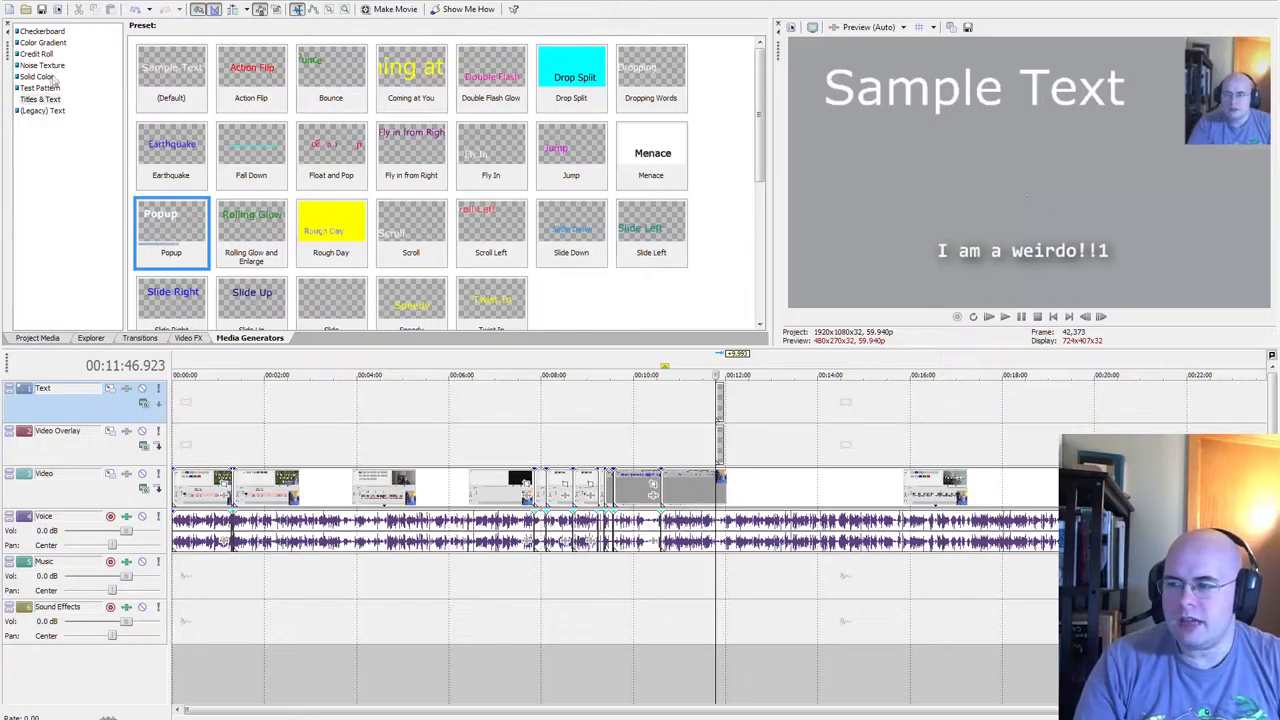
Step: Browse the Solid Color swatches, then show the Test Pattern presets
{"action": "left_click", "coordinate": [38, 77]}
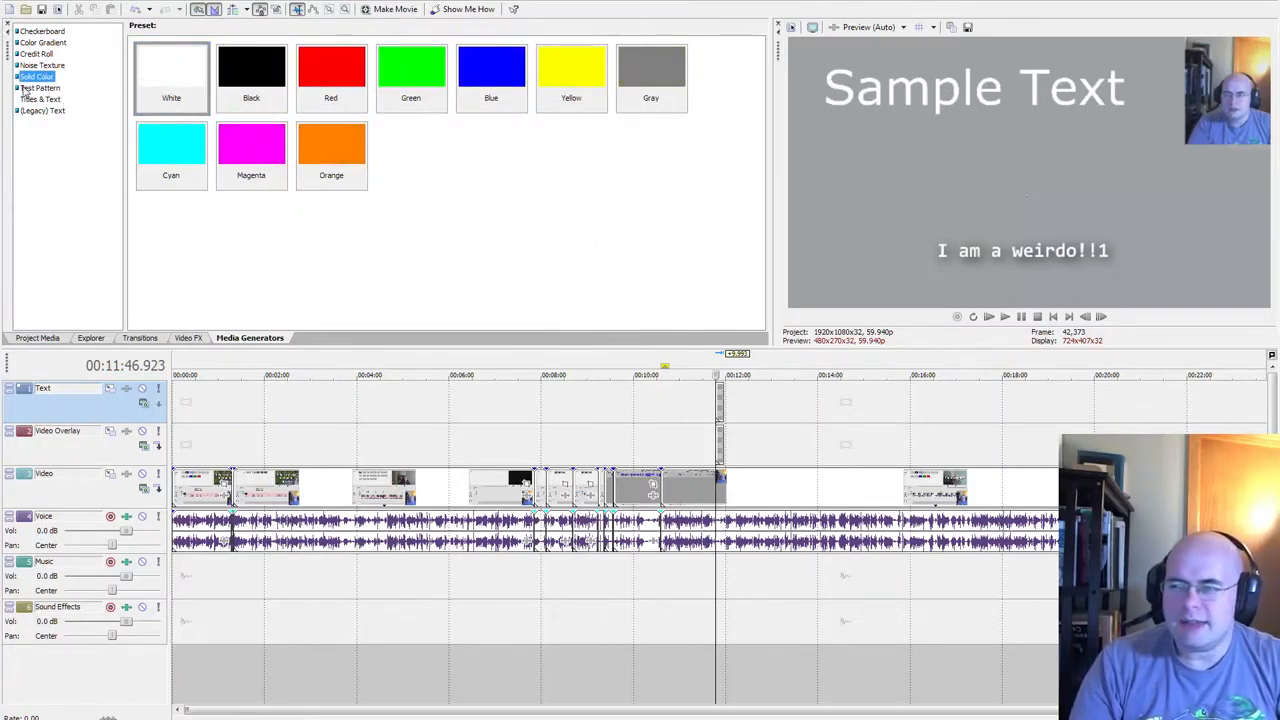
{"action": "left_click", "coordinate": [41, 88]}
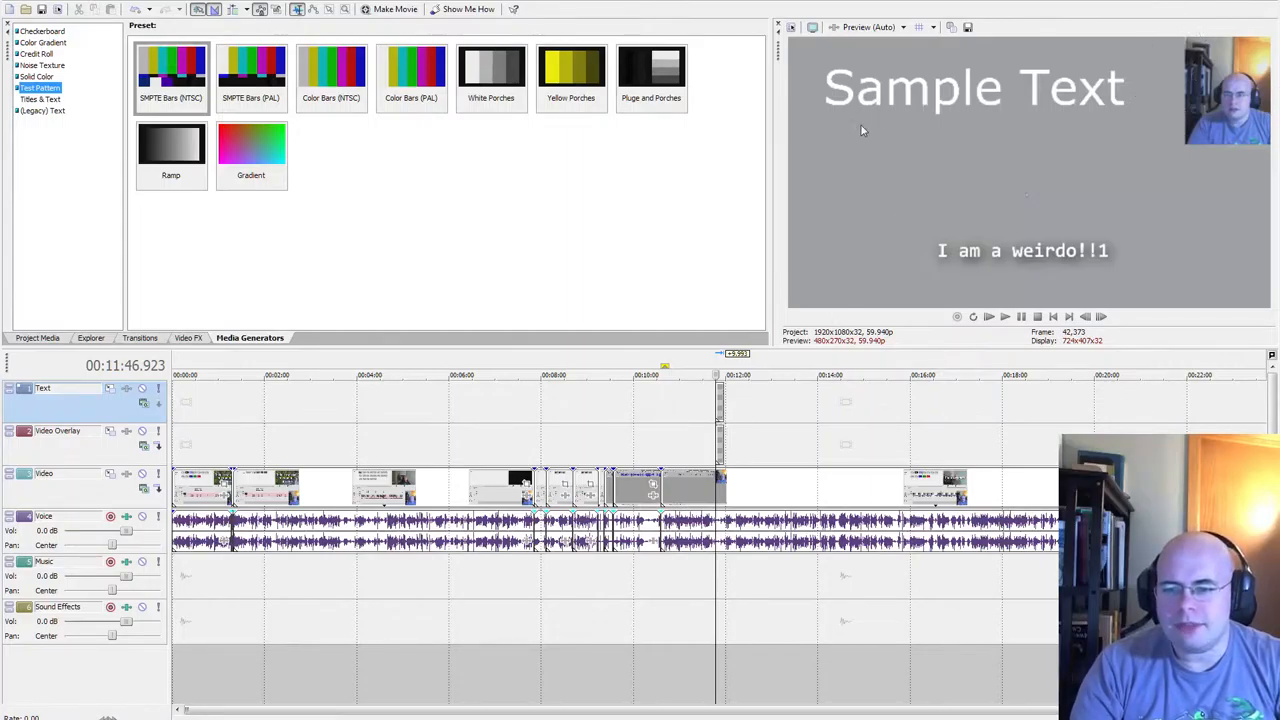
{"action": "mouse_move", "coordinate": [135, 450]}
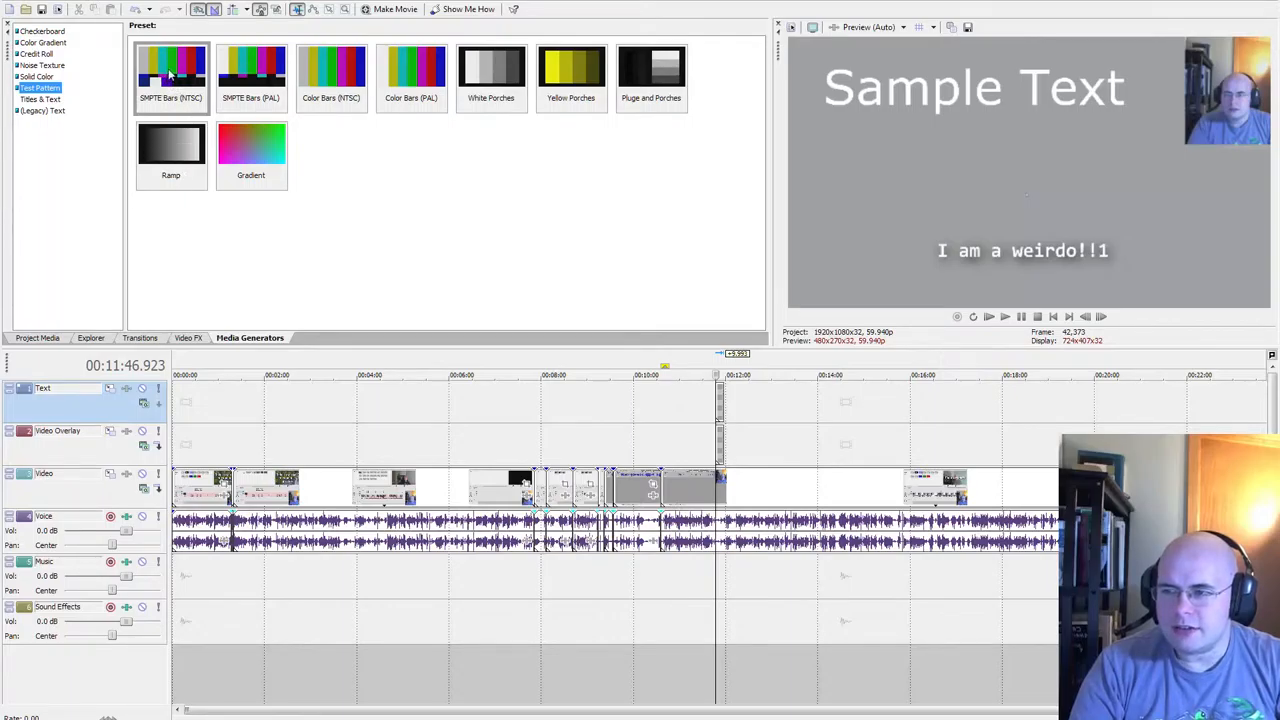
Step: Pick the SMPTE Bars (NTSC) preset for the Video Overlay track near 13:41
{"action": "left_click", "coordinate": [170, 75]}
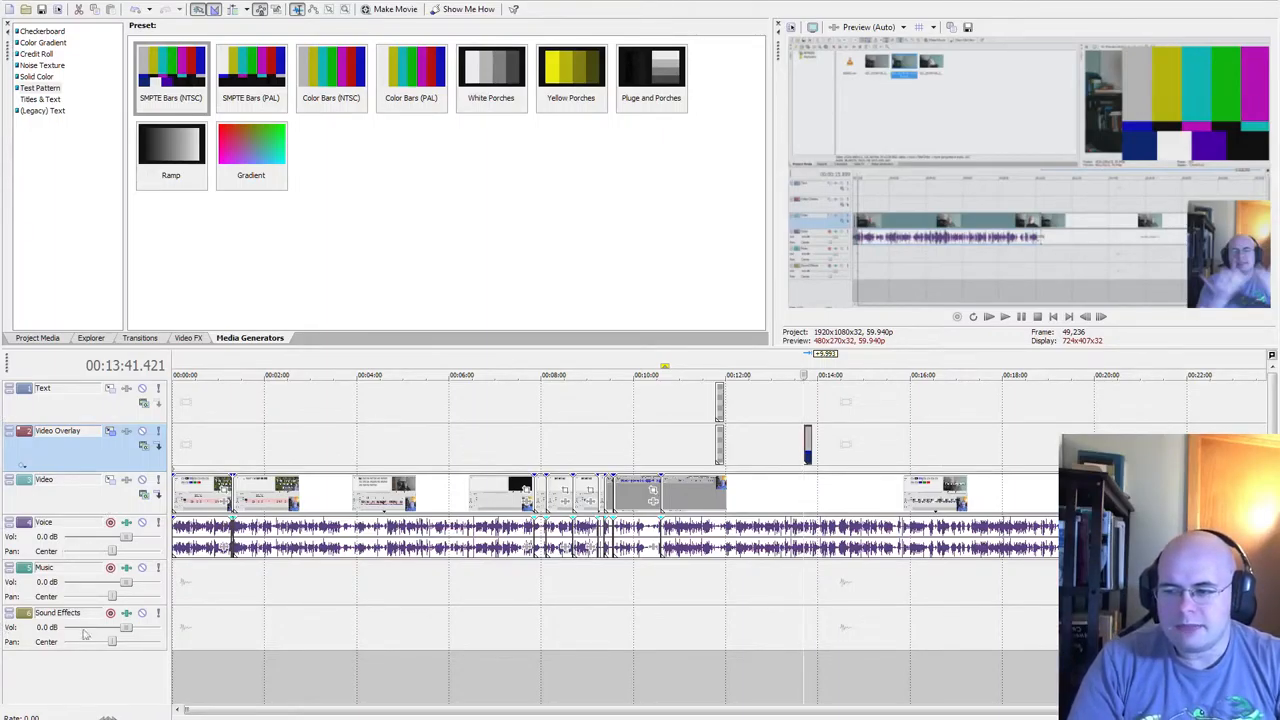
Step: Select the Sound Effects track header for deletion
{"action": "left_click", "coordinate": [142, 613]}
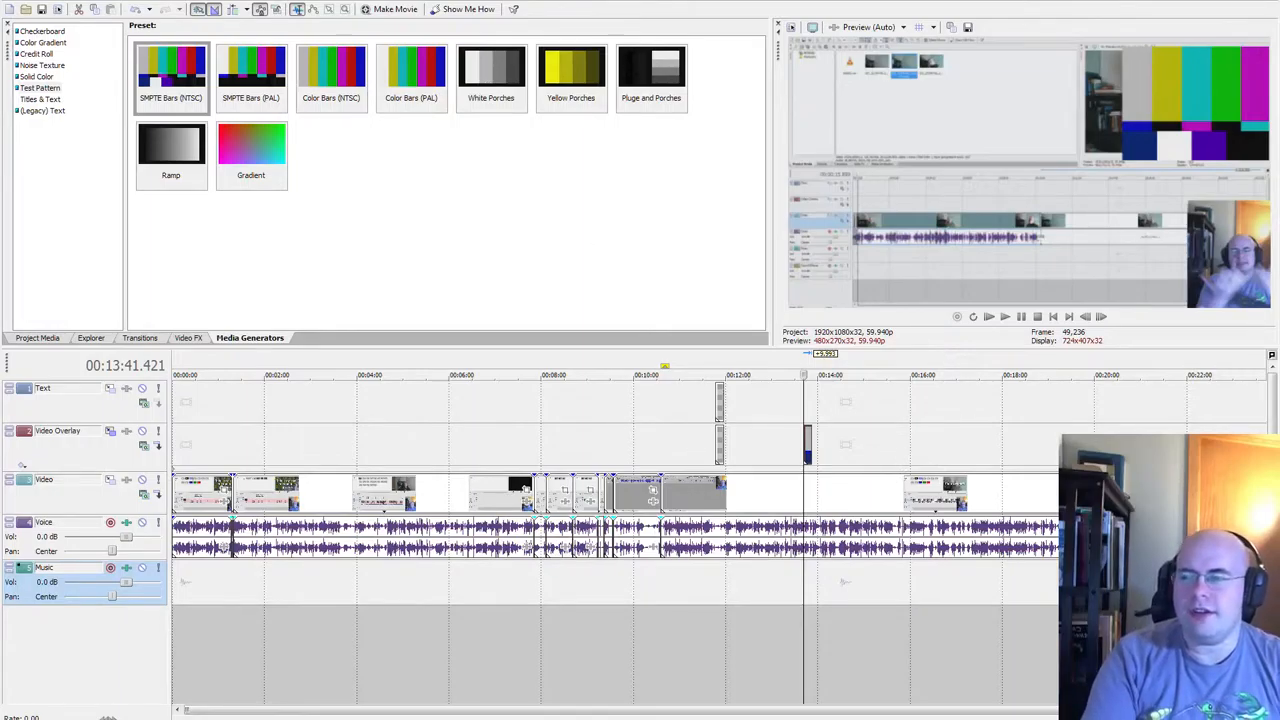
{"action": "mouse_move", "coordinate": [40, 38]}
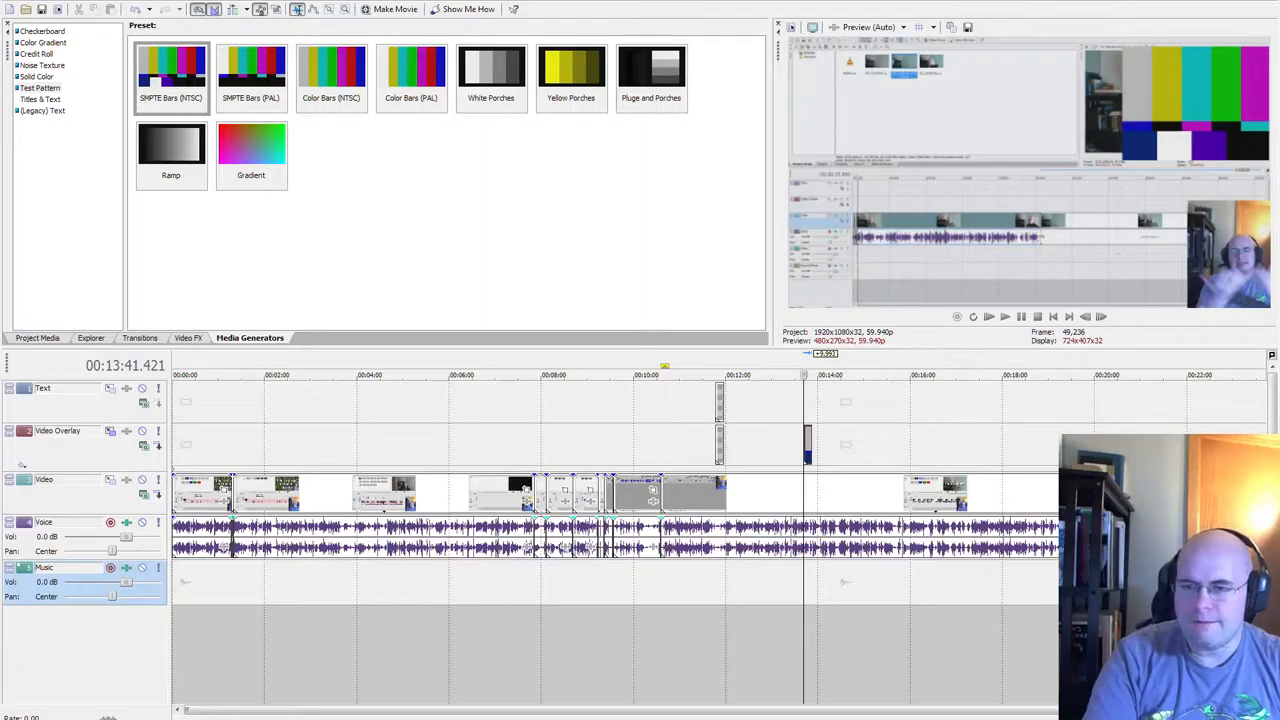
{"action": "mouse_move", "coordinate": [630, 289]}
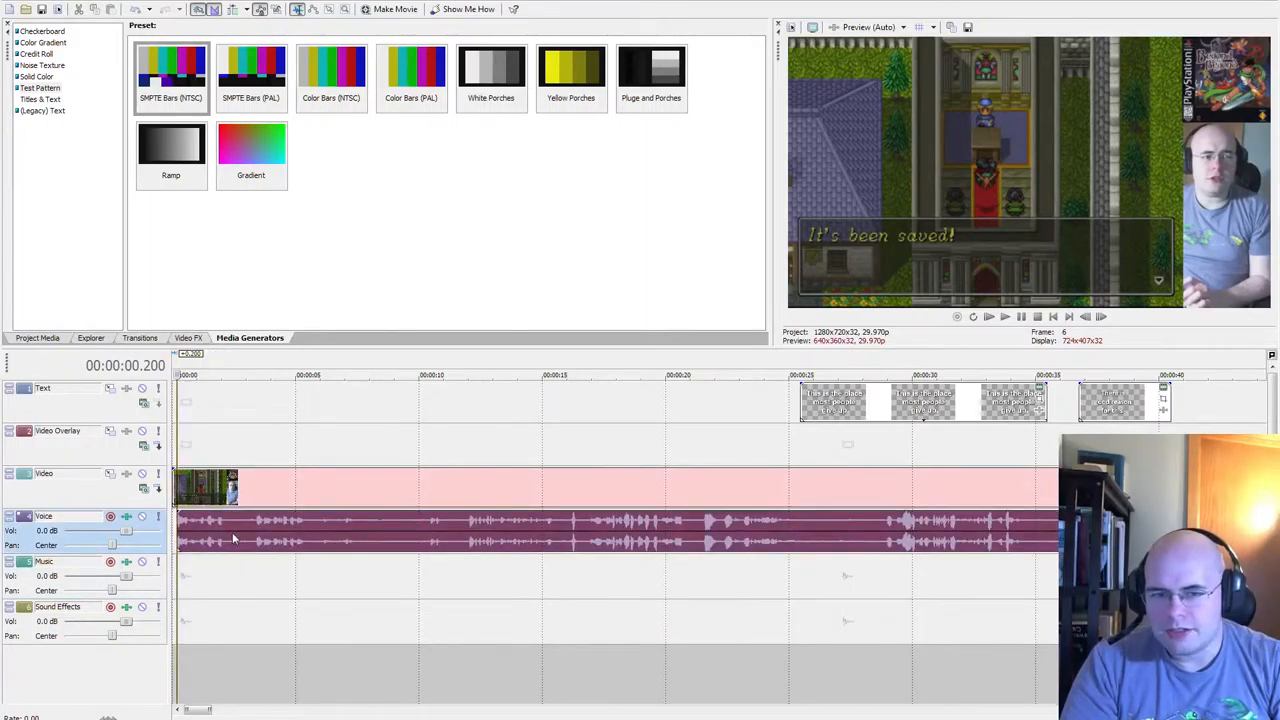
{"action": "mouse_move", "coordinate": [213, 431]}
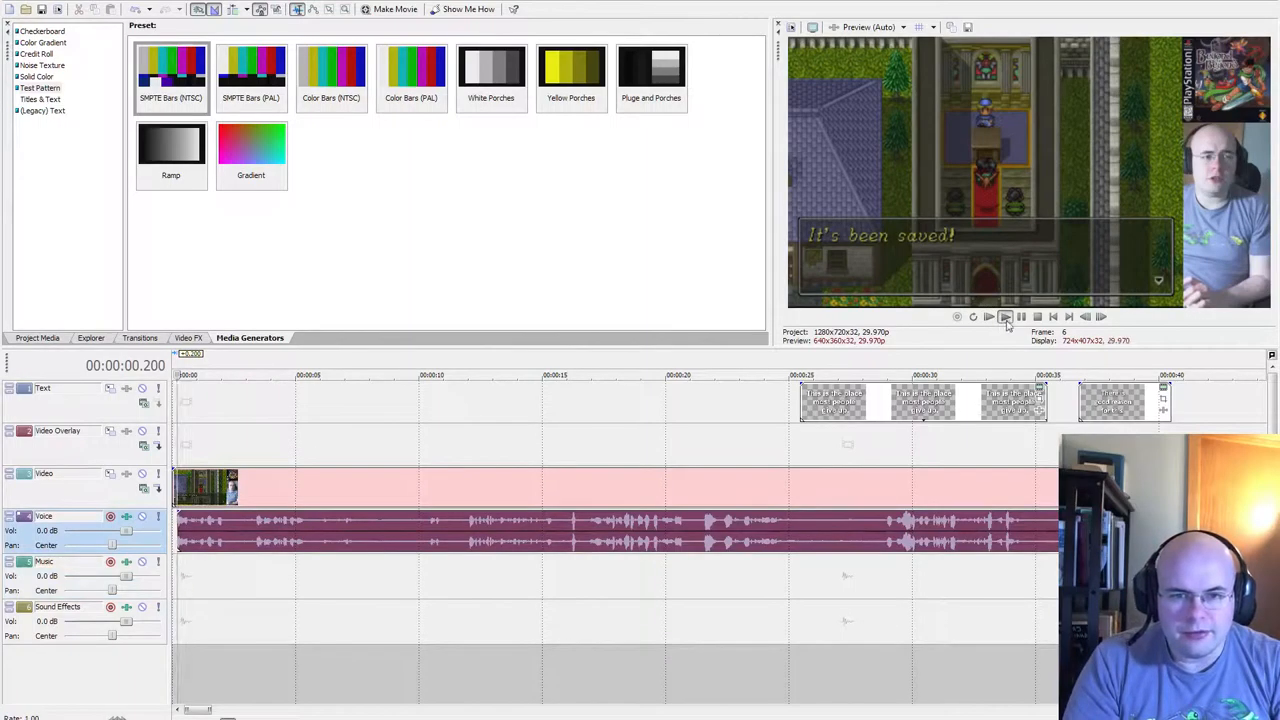
Step: Play the game-footage project in the preview to check voice audio sync
{"action": "left_click", "coordinate": [1004, 316]}
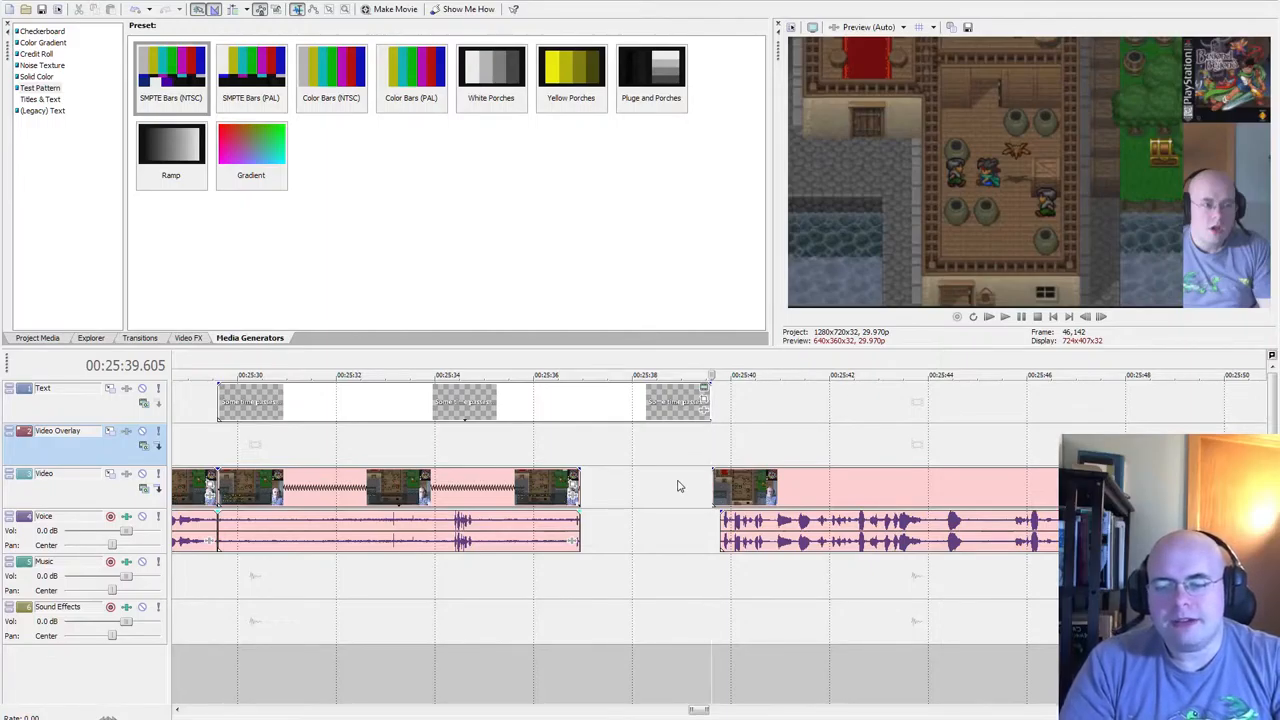
{"action": "mouse_move", "coordinate": [655, 470]}
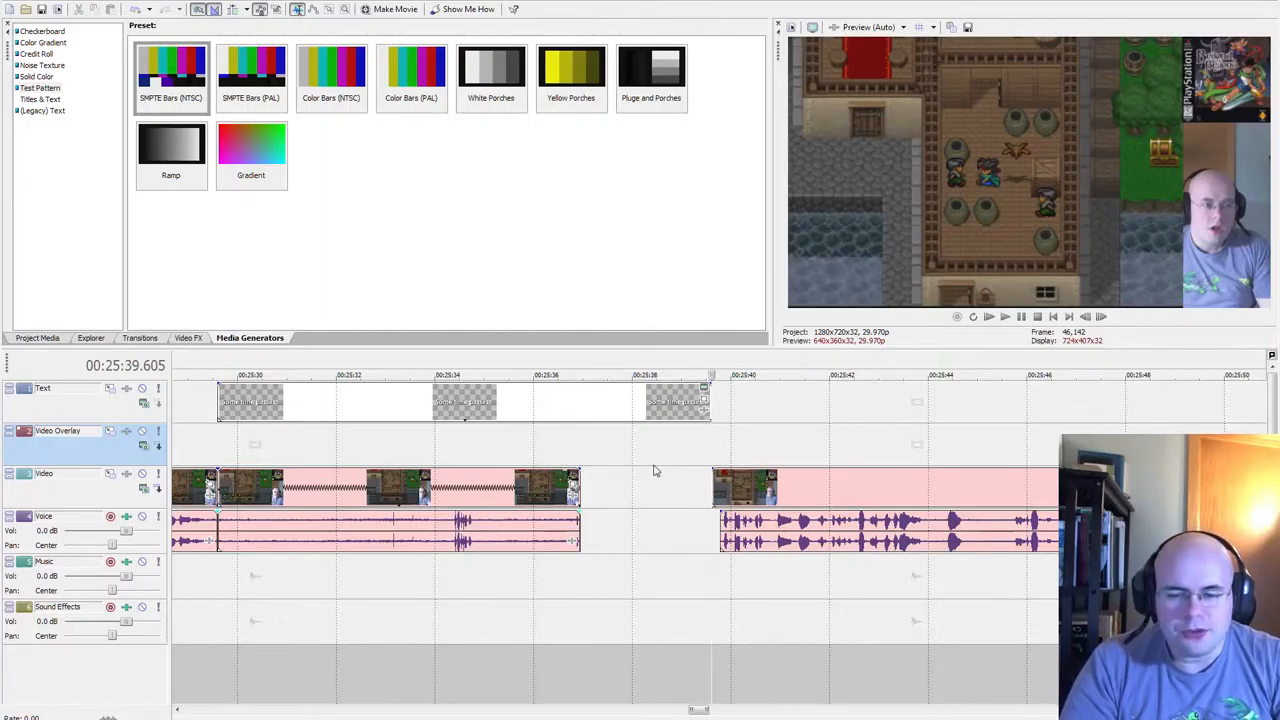